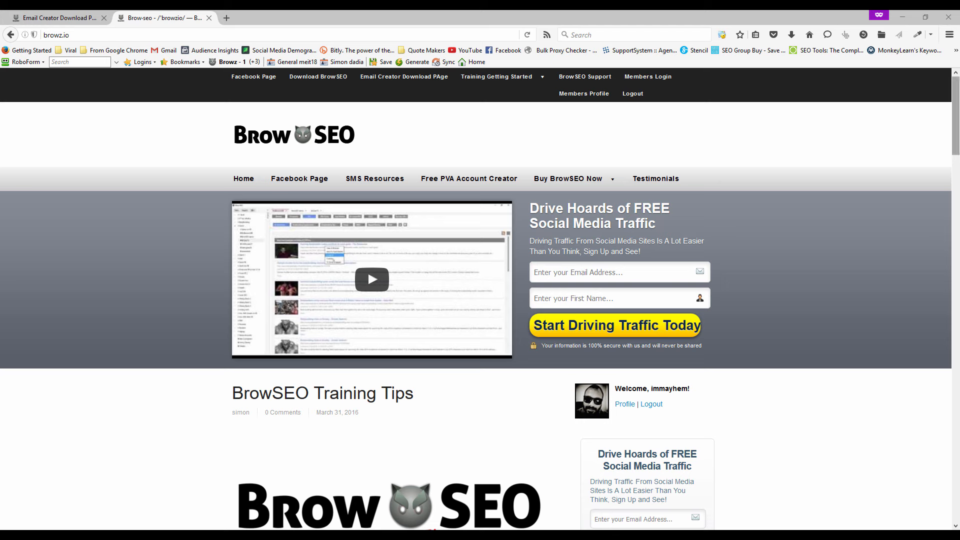
mouse_move(904, 167)
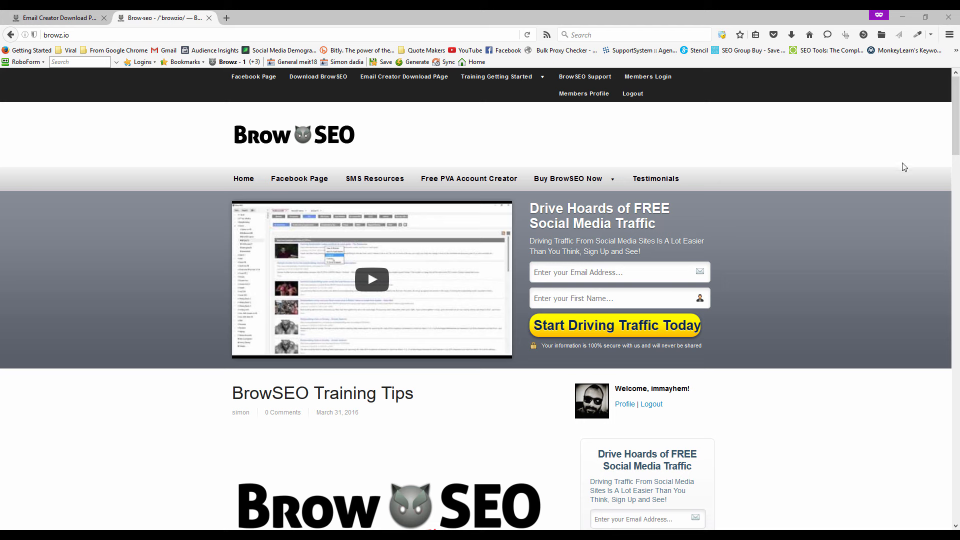
mouse_move(849, 183)
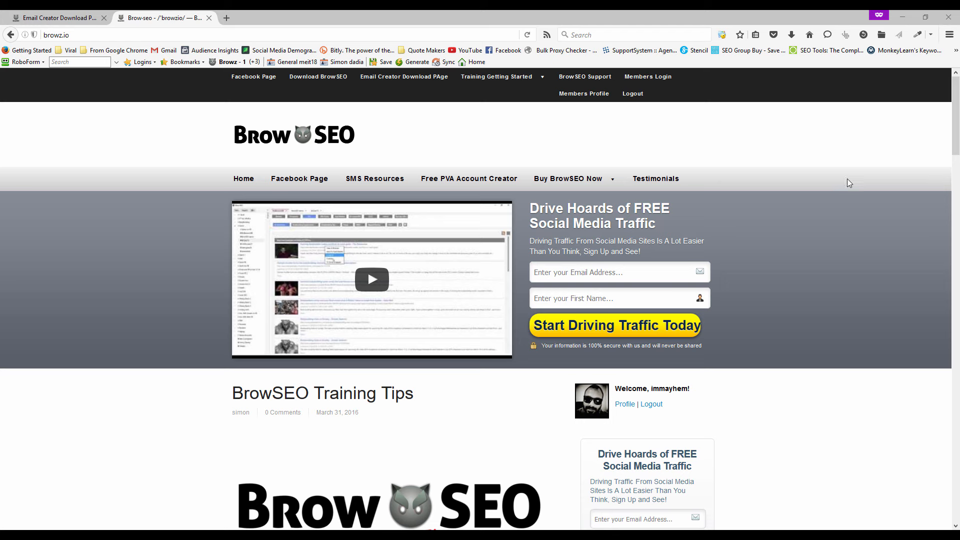
mouse_move(771, 193)
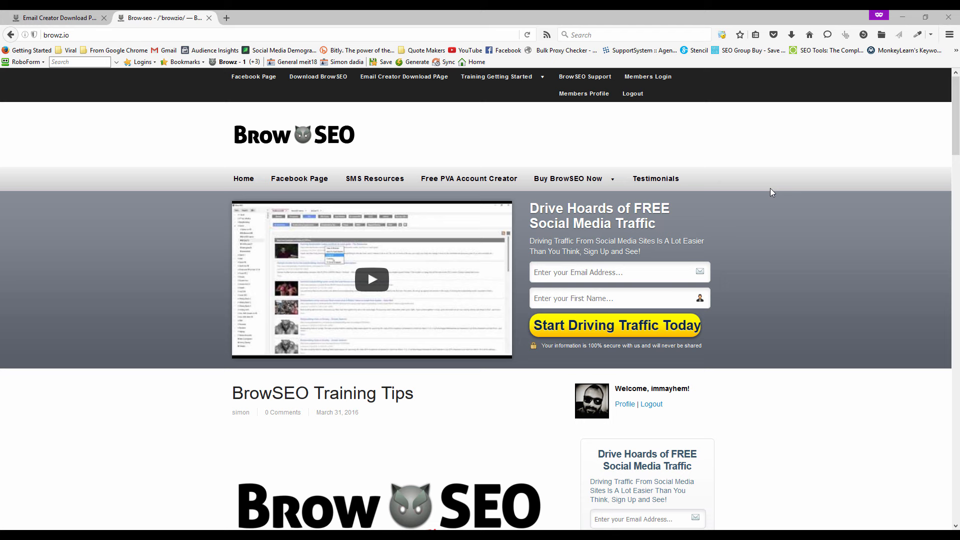
mouse_move(638, 166)
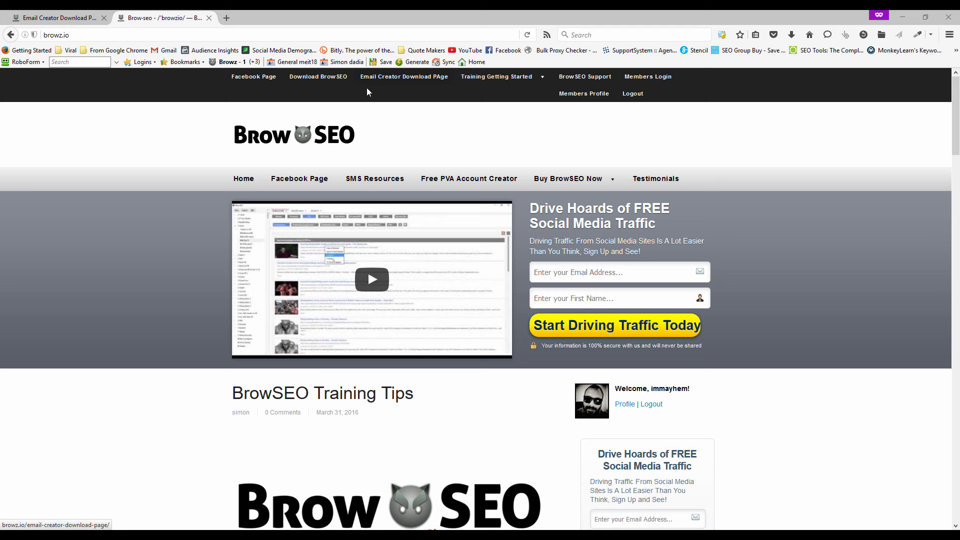
mouse_move(389, 83)
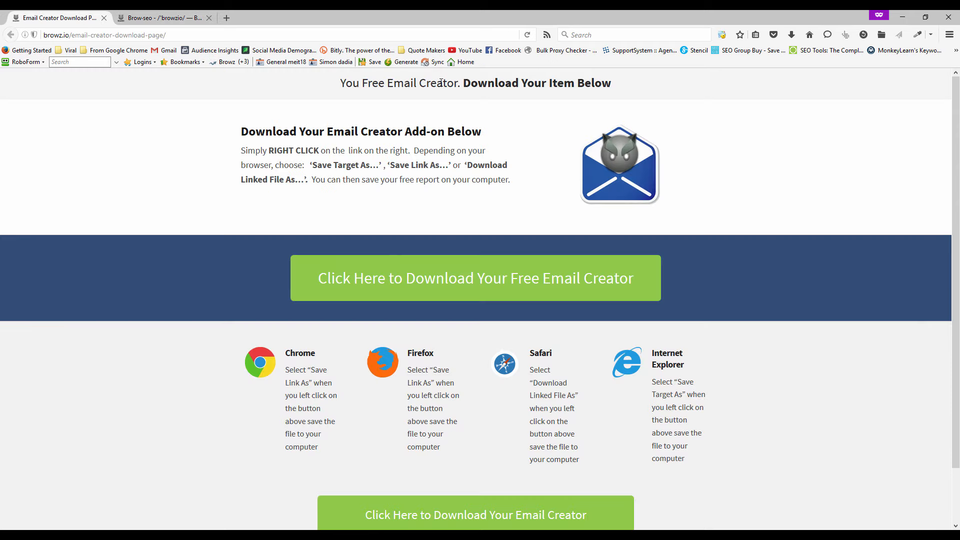
Step: Download the free Email Creator and save the 28.7 MB setup file to the computer
left_click(474, 278)
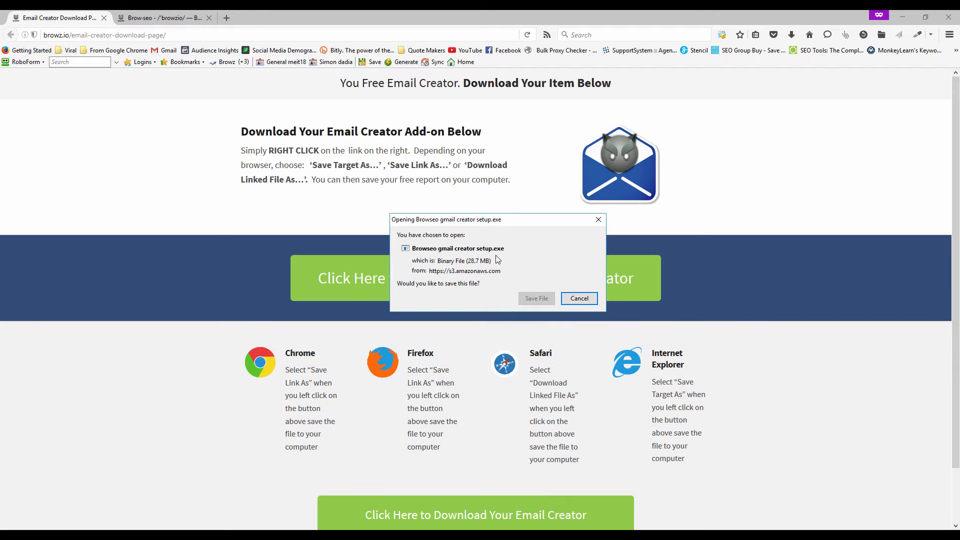
left_click(576, 298)
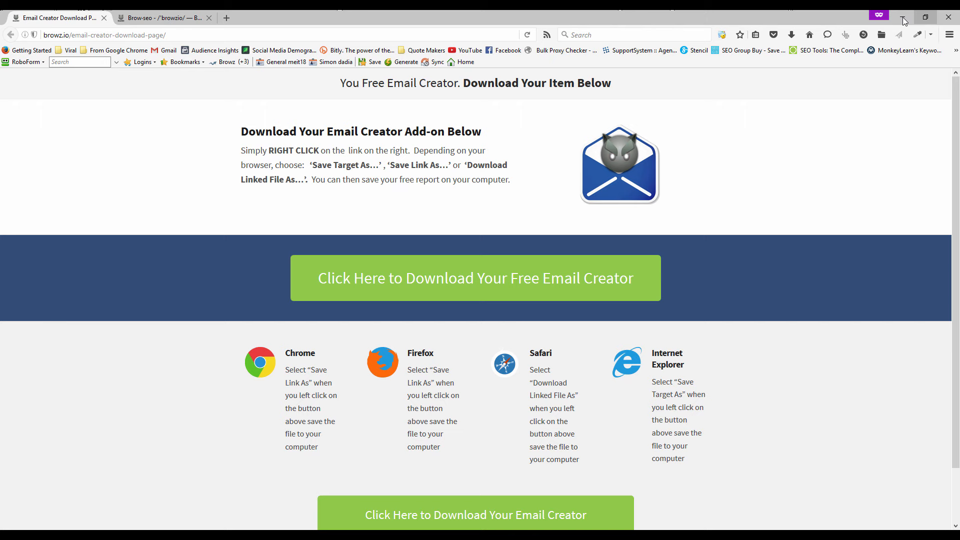
left_click(474, 278)
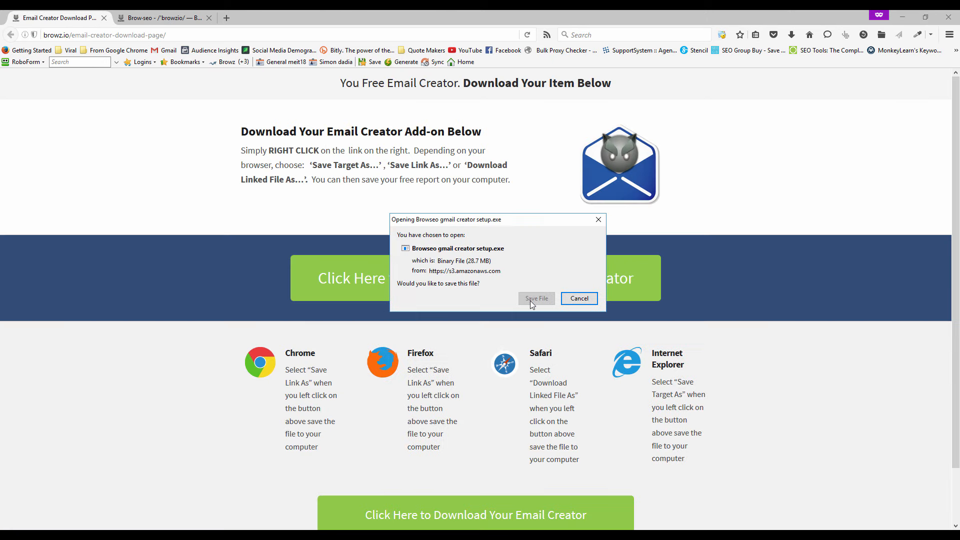
left_click(534, 299)
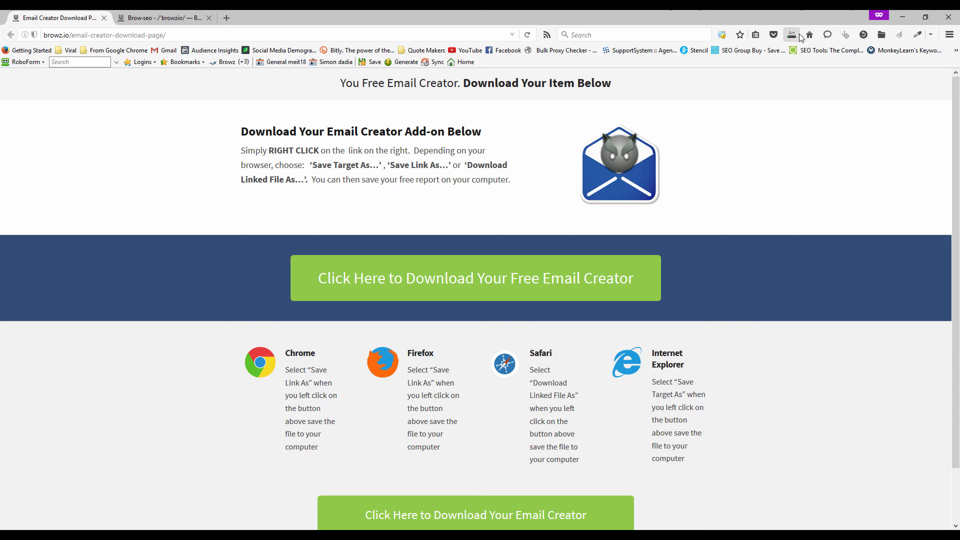
mouse_move(791, 34)
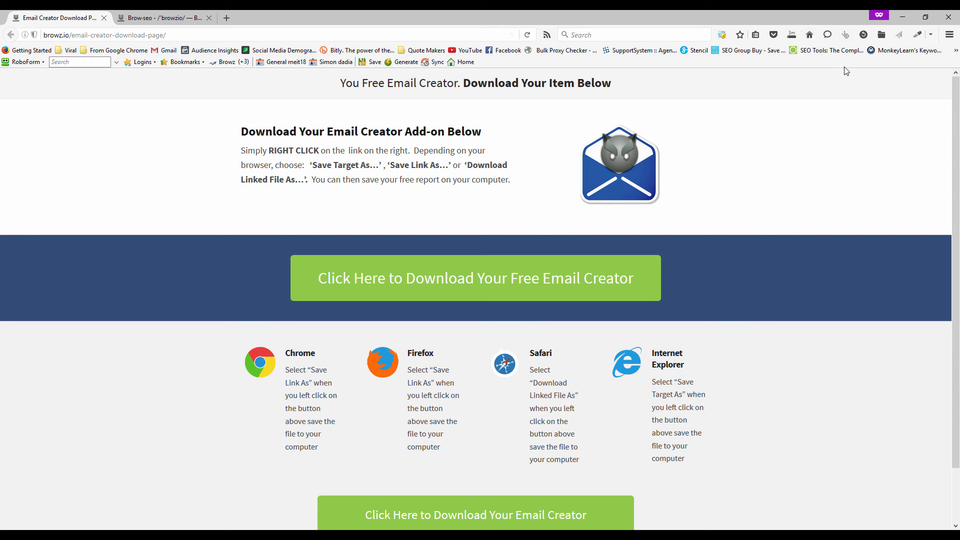
mouse_move(916, 448)
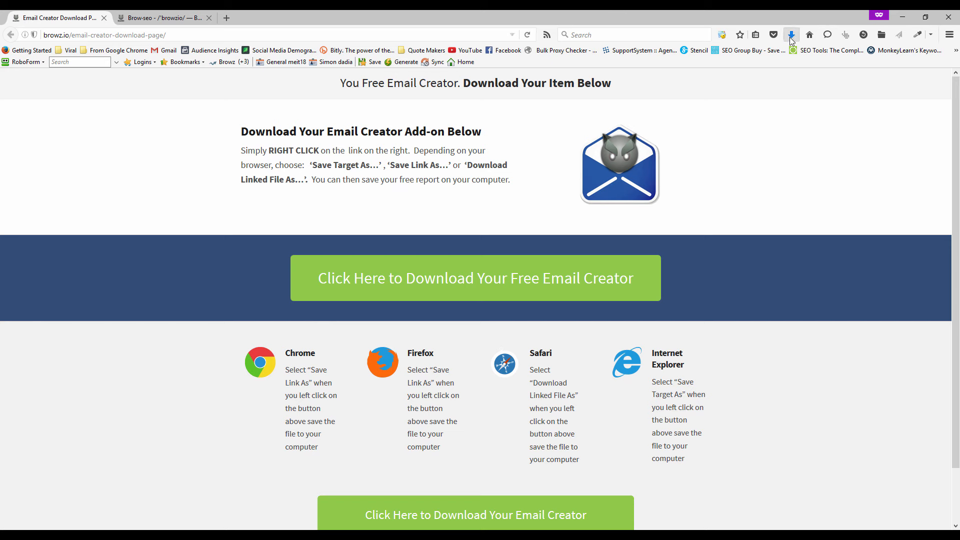
Step: Run the downloaded setup.exe and allow it past the SmartScreen warning with Run anyway
left_click(790, 34)
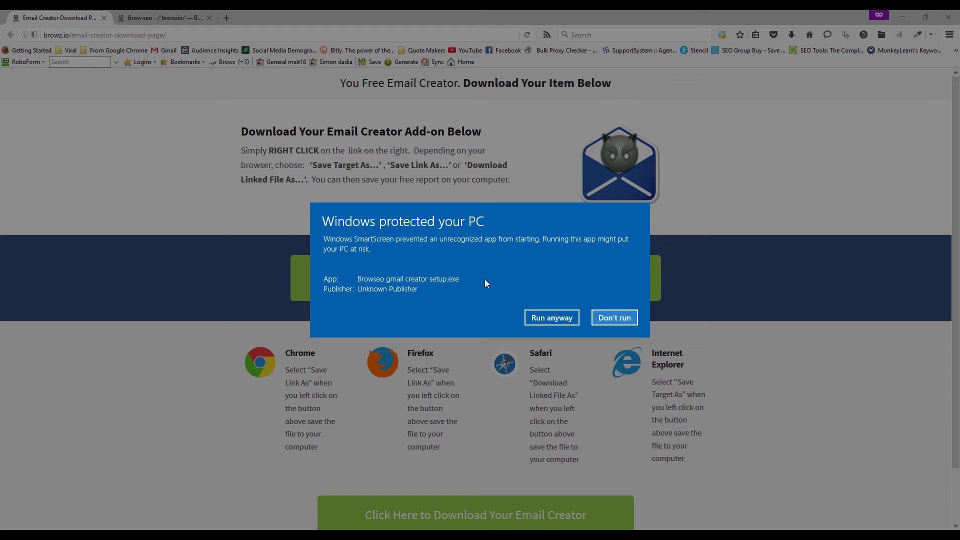
left_click(612, 318)
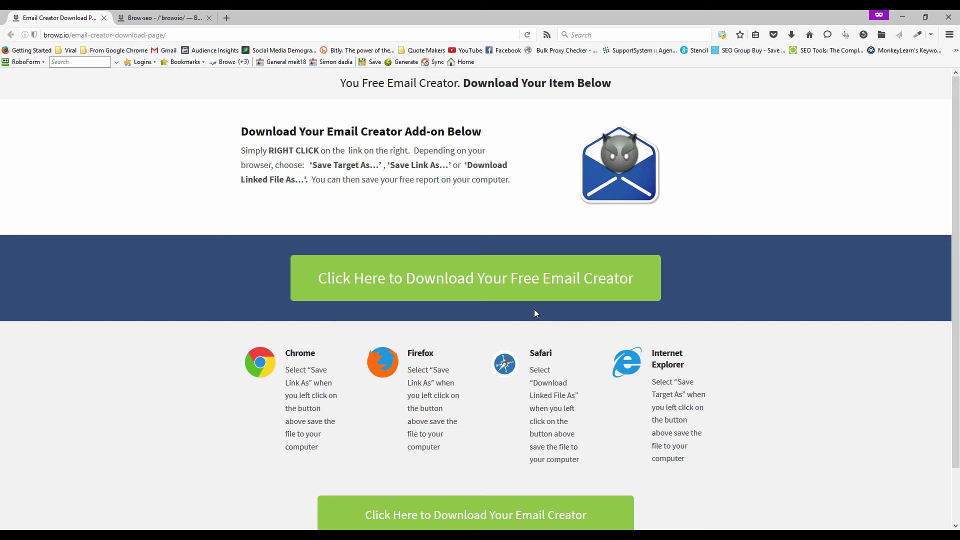
Step: Install Browseo Gmail Creator with the default shortcuts folder and desktop icon, finishing with launch enabled
left_click(474, 278)
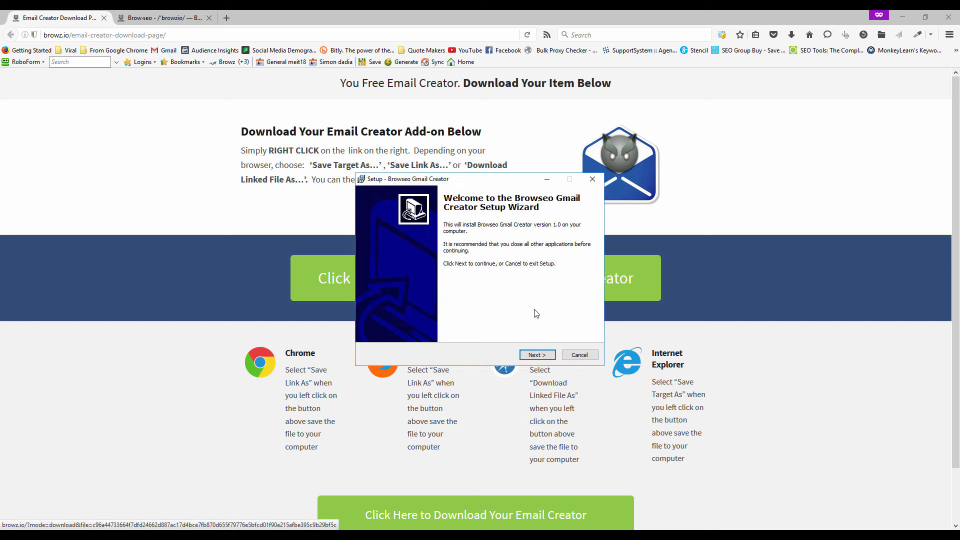
left_click(536, 355)
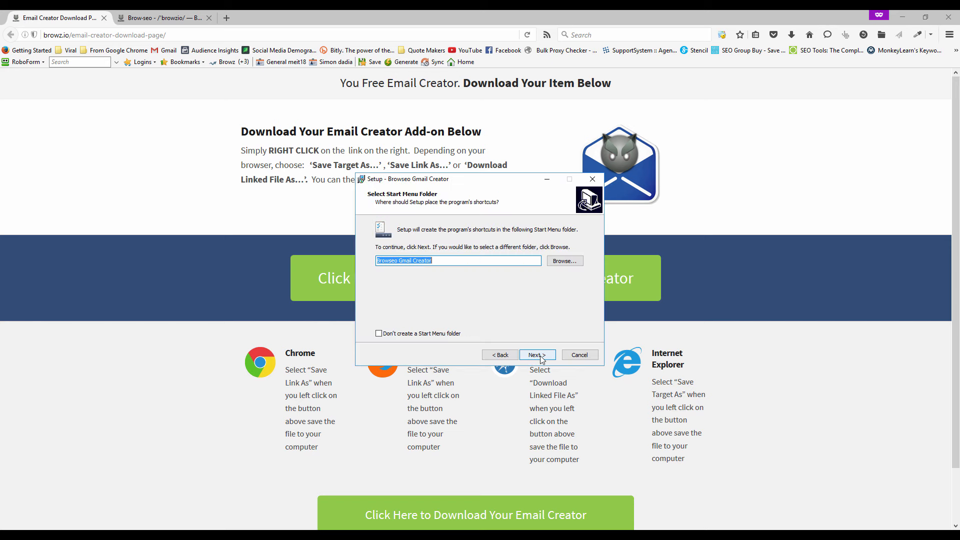
left_click(535, 354)
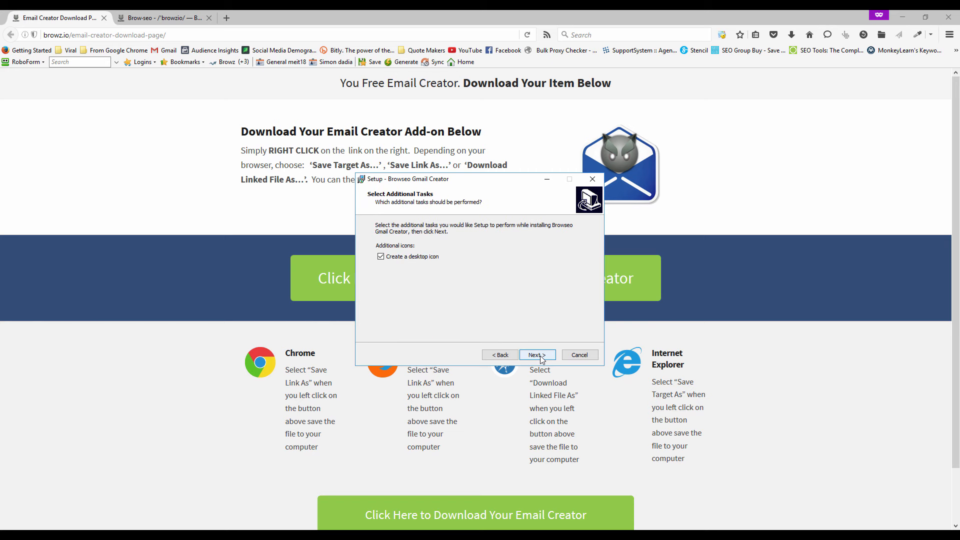
left_click(536, 353)
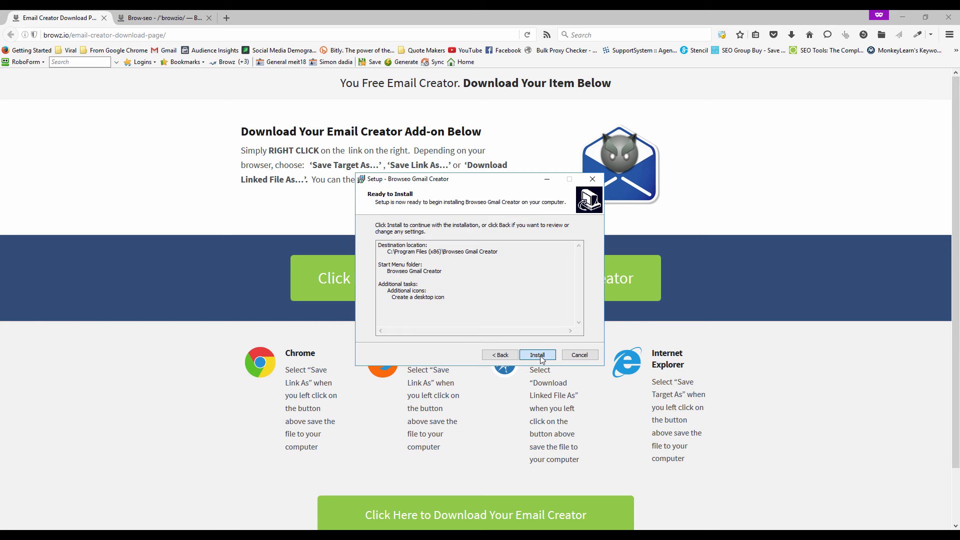
left_click(536, 354)
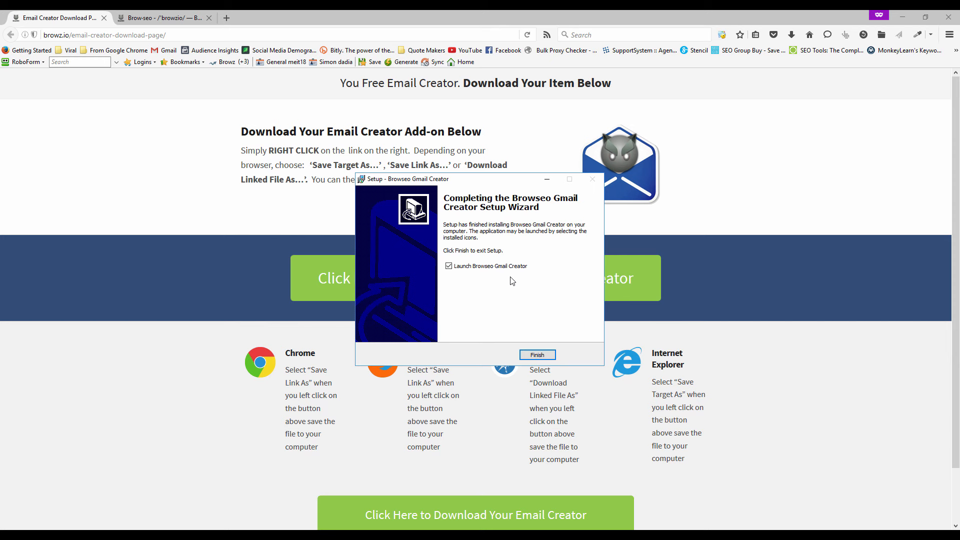
mouse_move(537, 353)
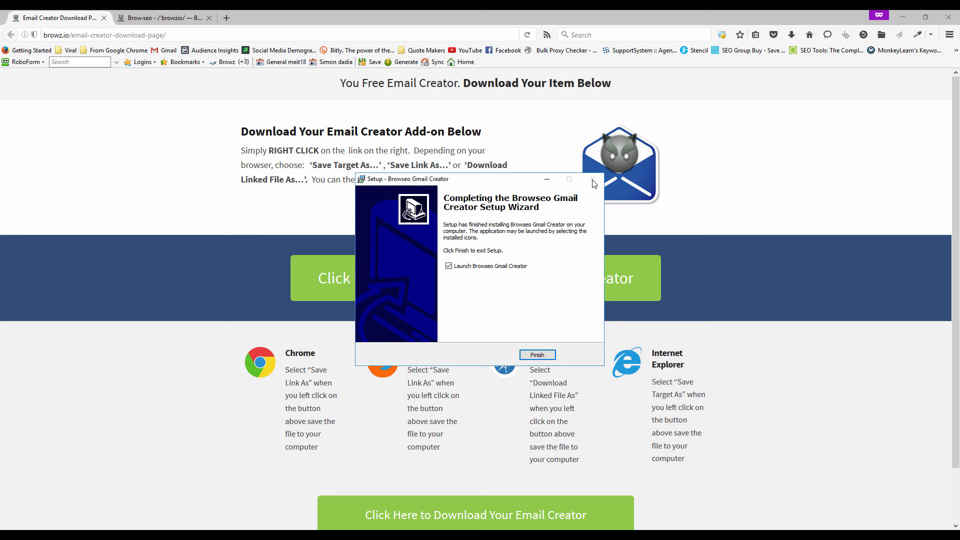
left_click(536, 354)
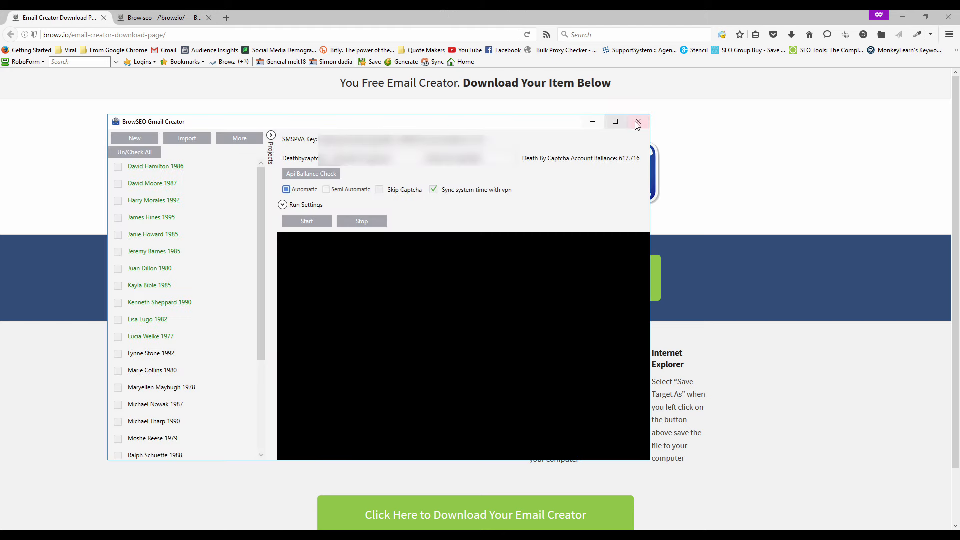
Step: Browse the saved profiles in the project list until the Whoer IP check page loads
left_click(638, 121)
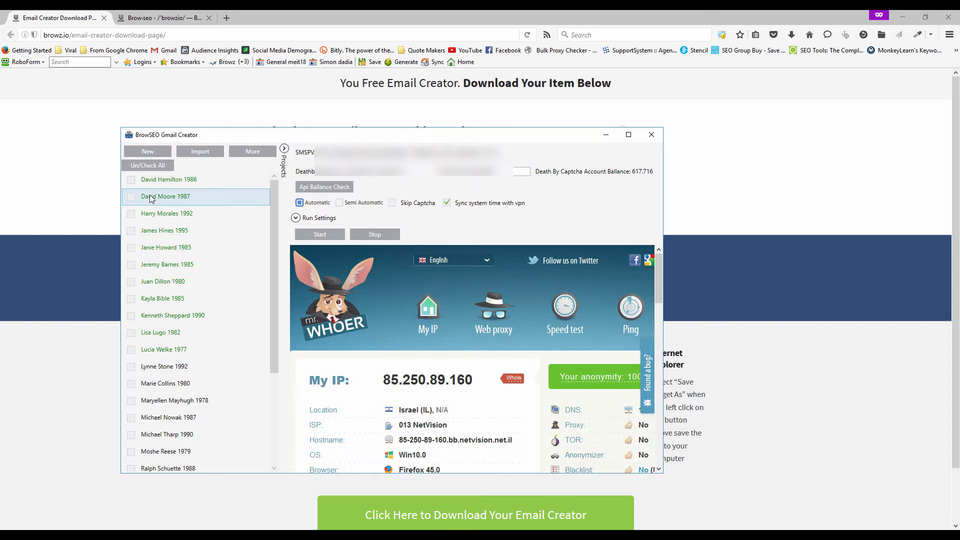
left_click(164, 332)
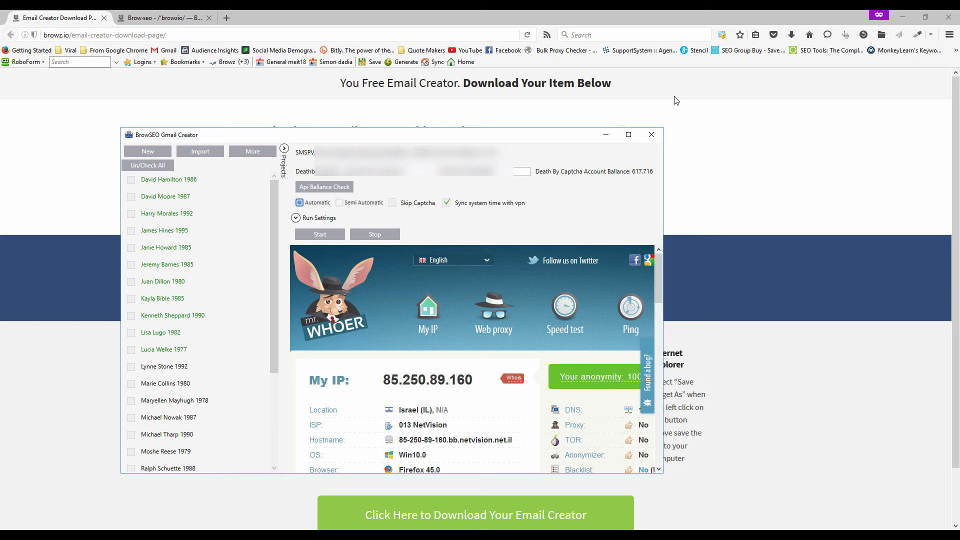
left_click(168, 179)
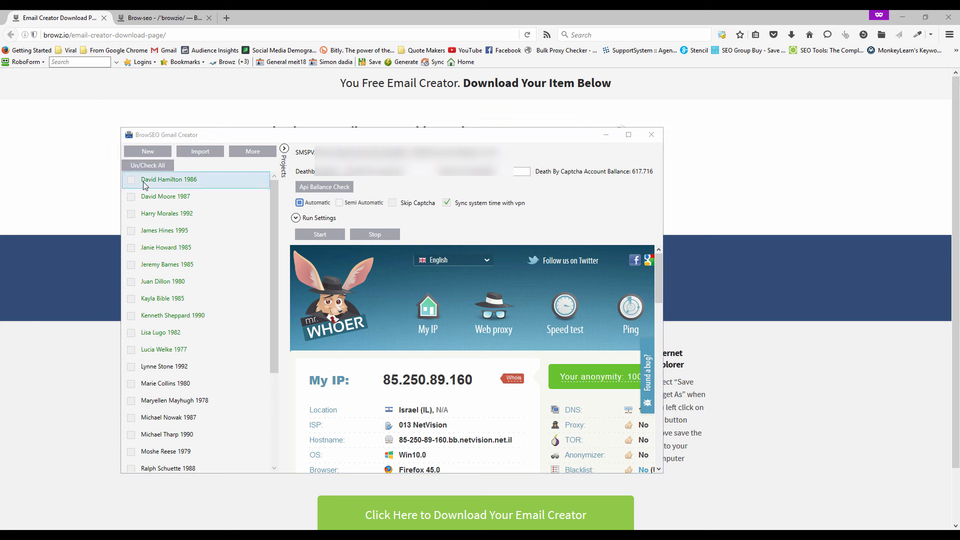
left_click(163, 298)
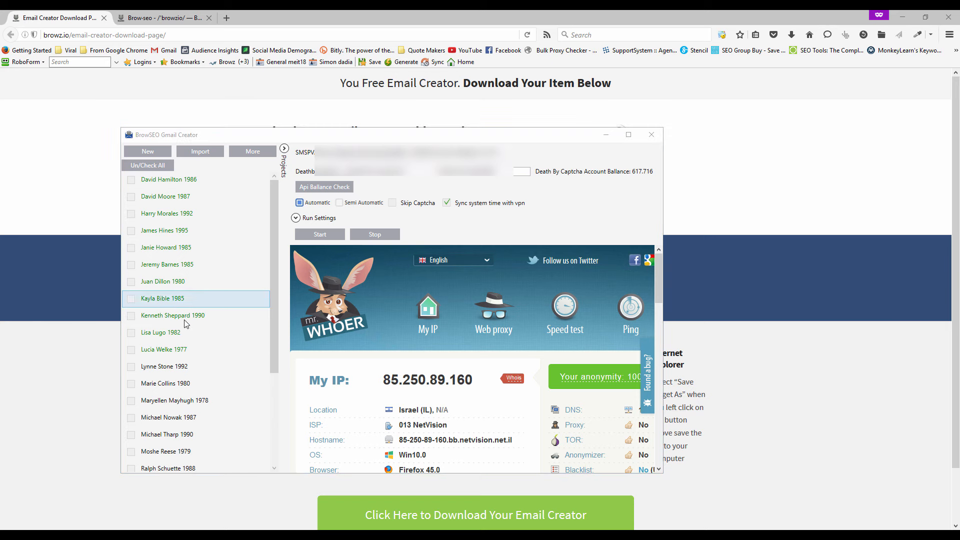